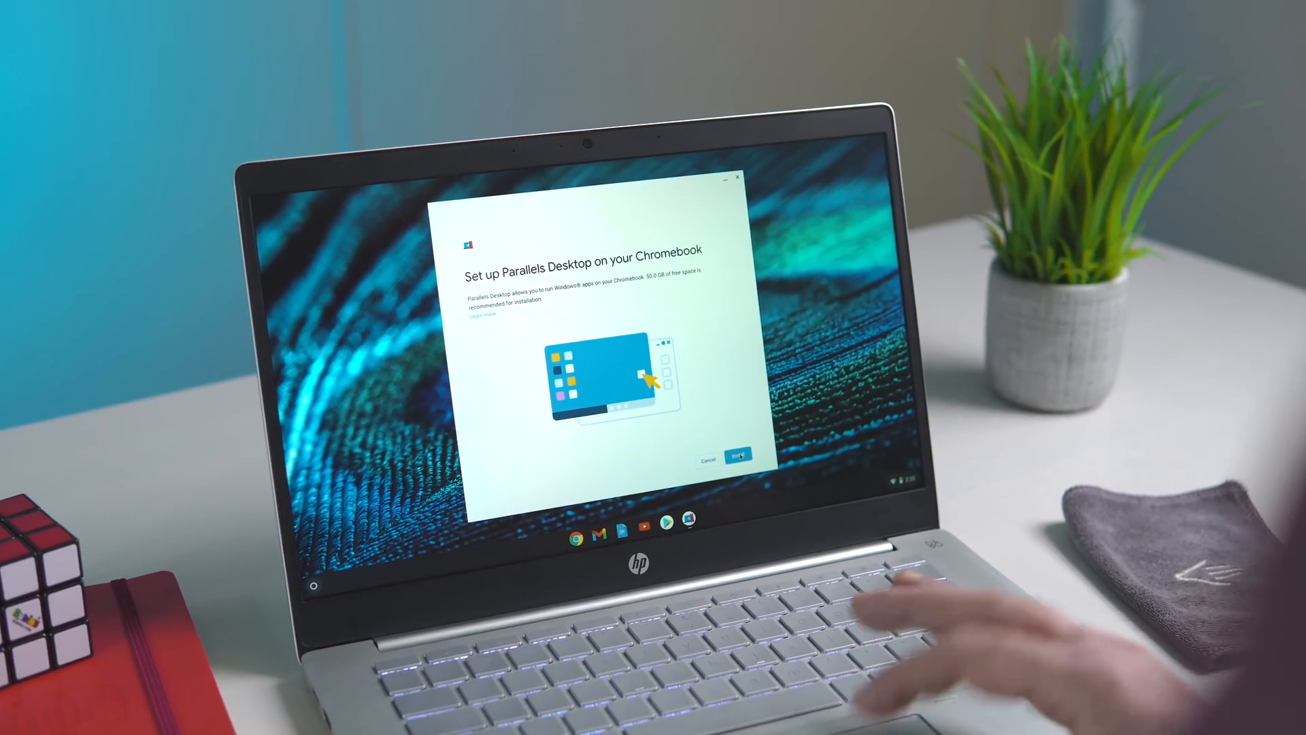
Install Parallels Desktop from the 'Set up Parallels Desktop on your Chromebook' dialog.
left_click(736, 457)
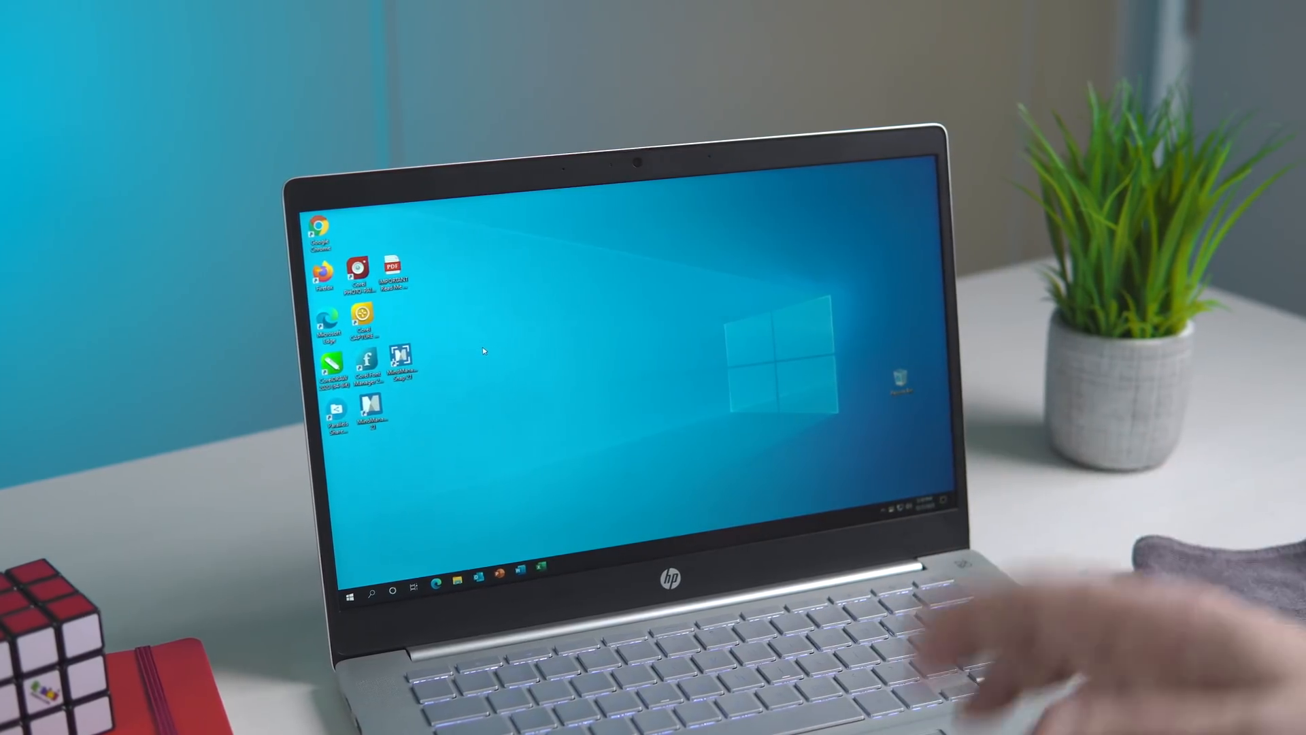
Switch from the running Windows 10 desktop over to the Chrome OS desk.
left_click(406, 583)
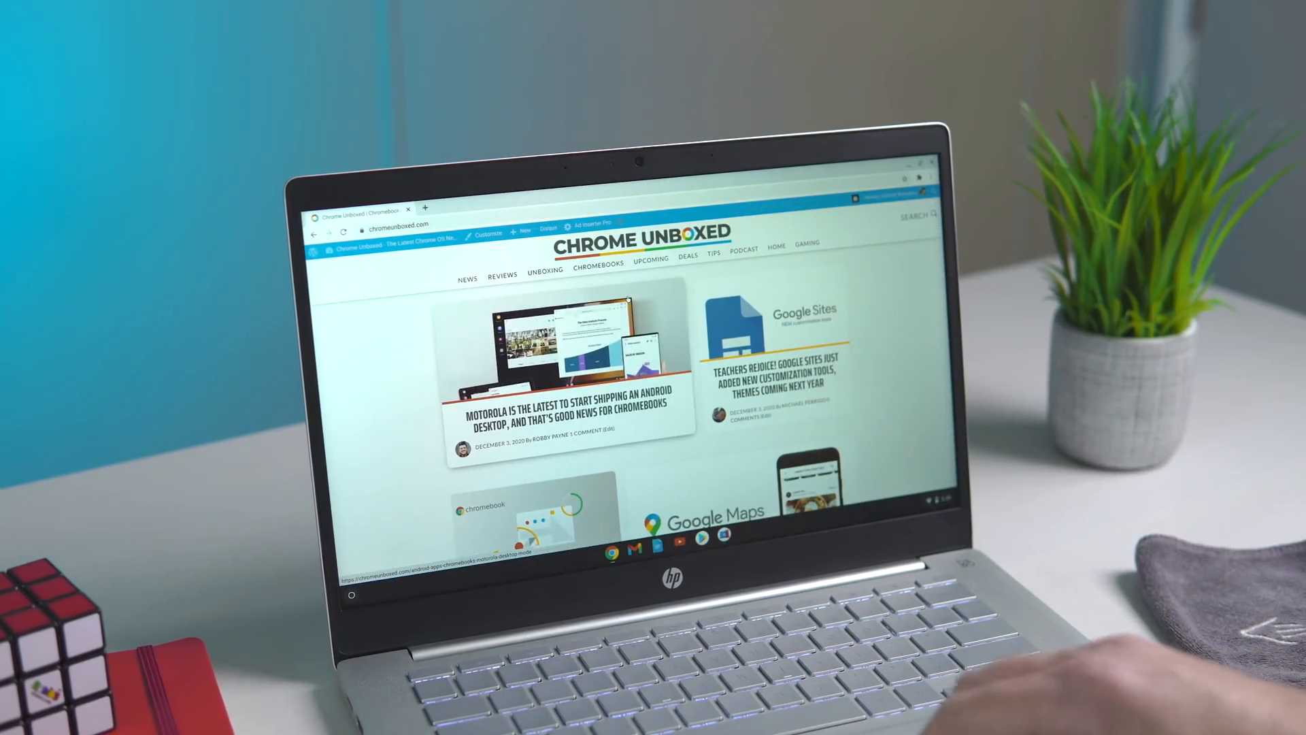
Scroll down the Chrome Unboxed page in Chrome on the Chrome OS desk.
scroll("down", 3)
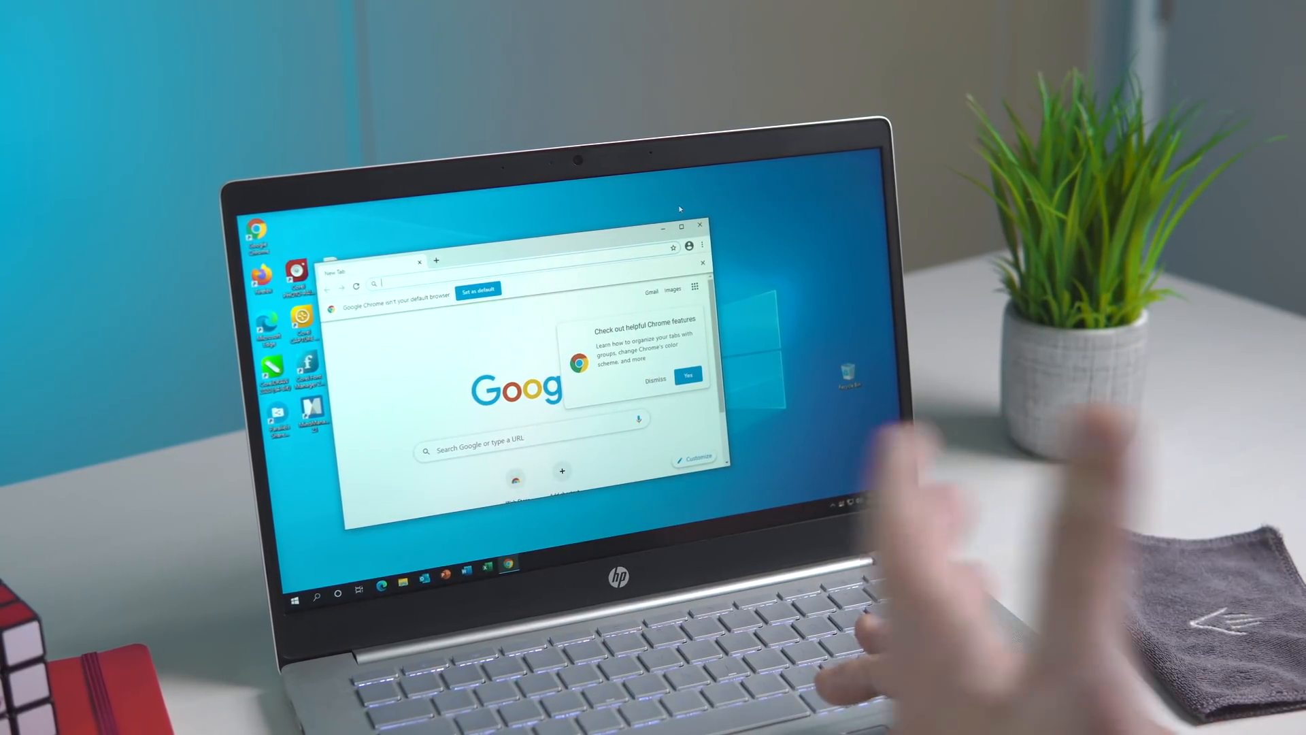
Close the Google Chrome window, leaving the bare Windows 10 desktop.
left_click(699, 226)
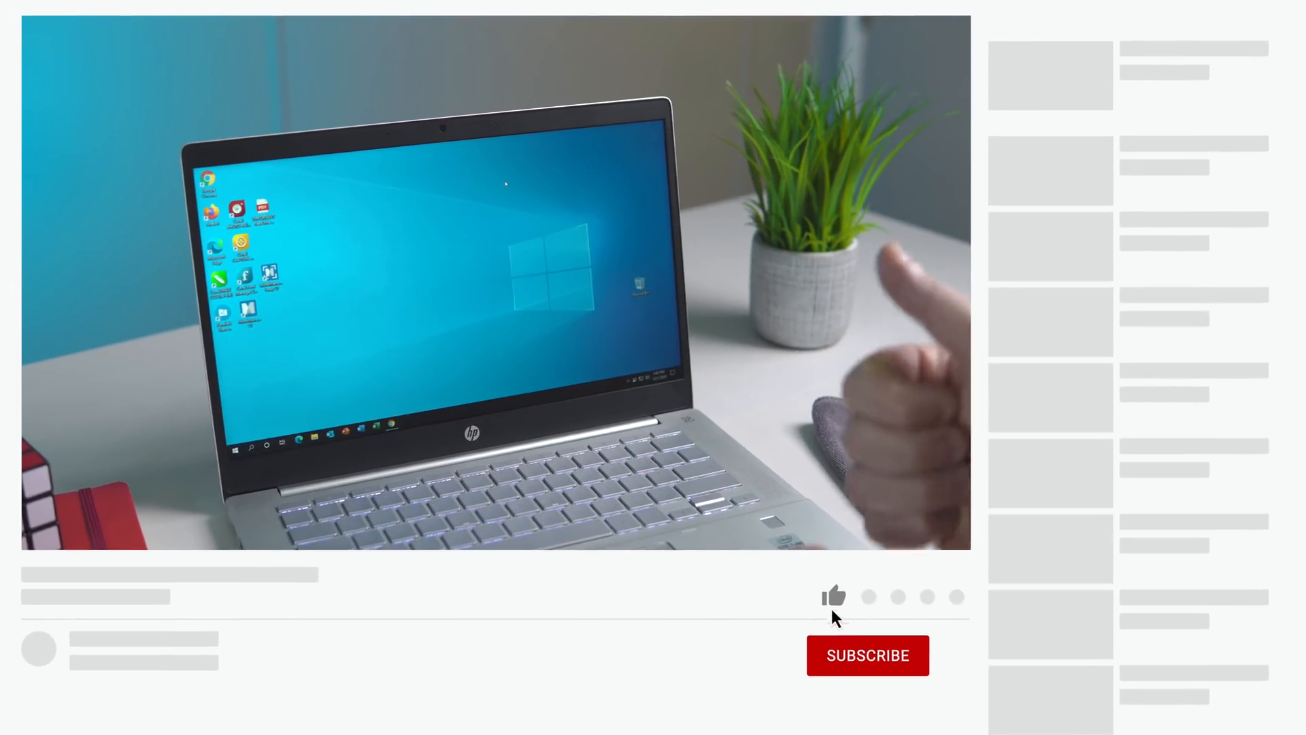
left_click(834, 596)
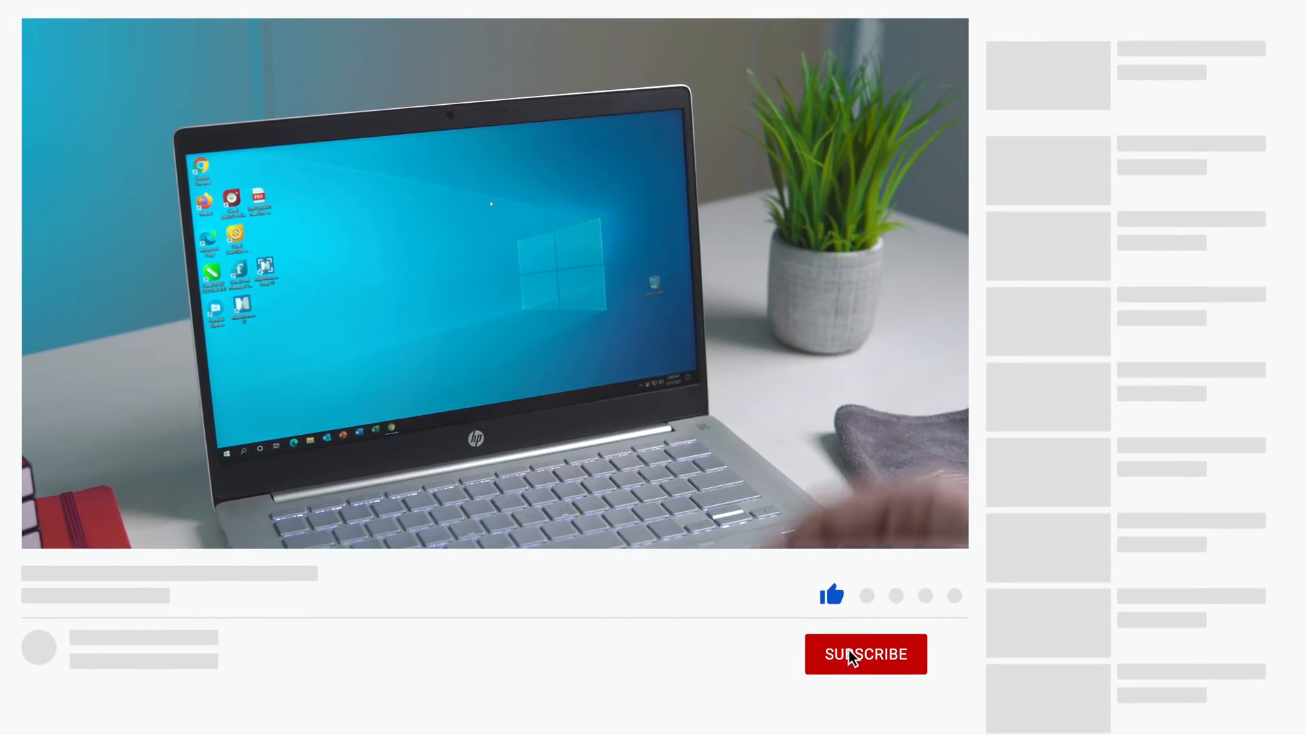
left_click(865, 655)
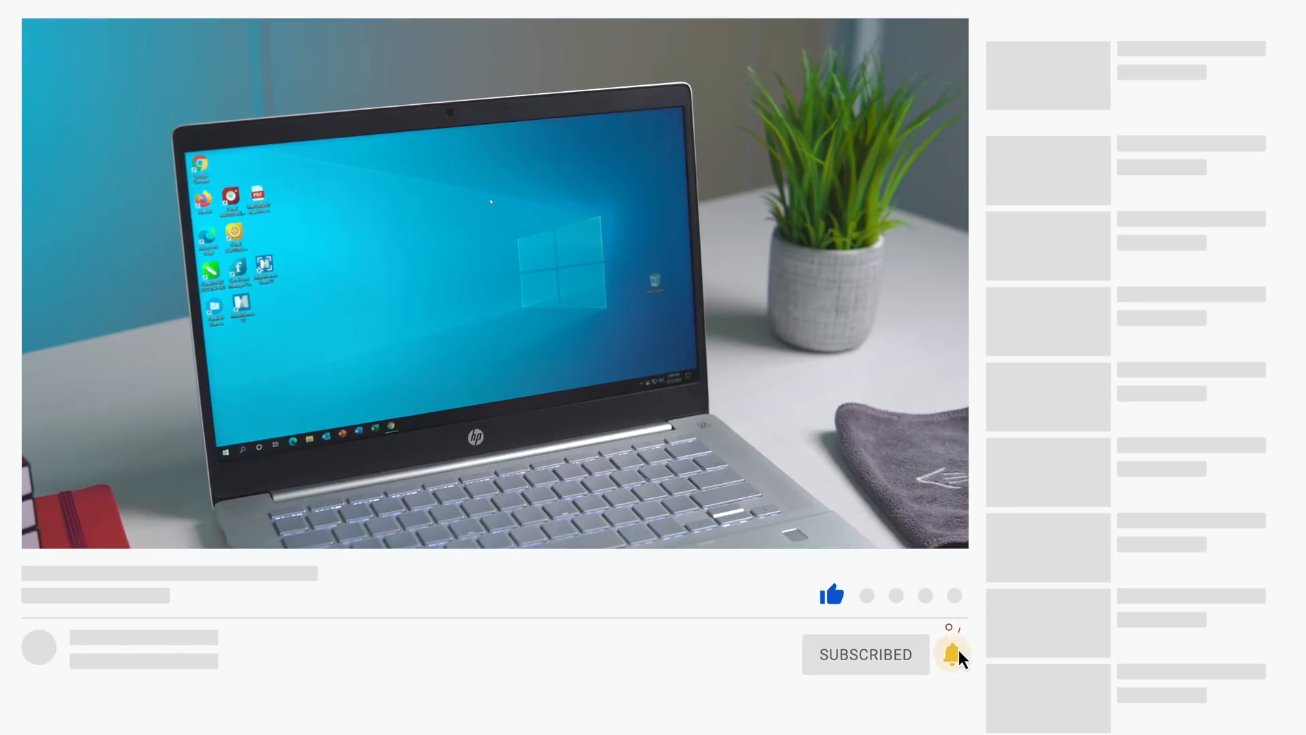